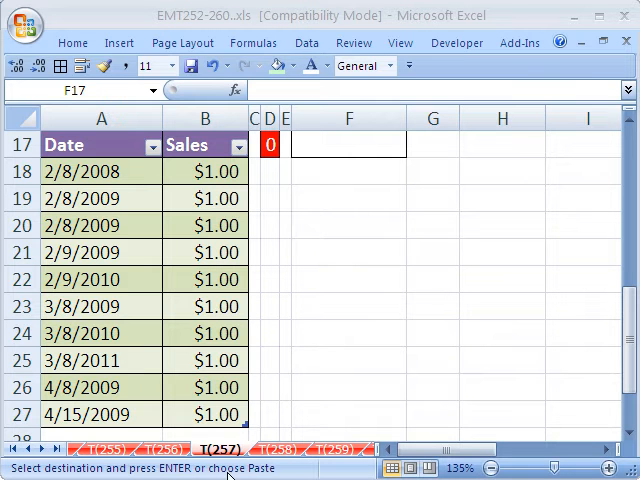
{"action": "mouse_move", "coordinate": [256, 178]}
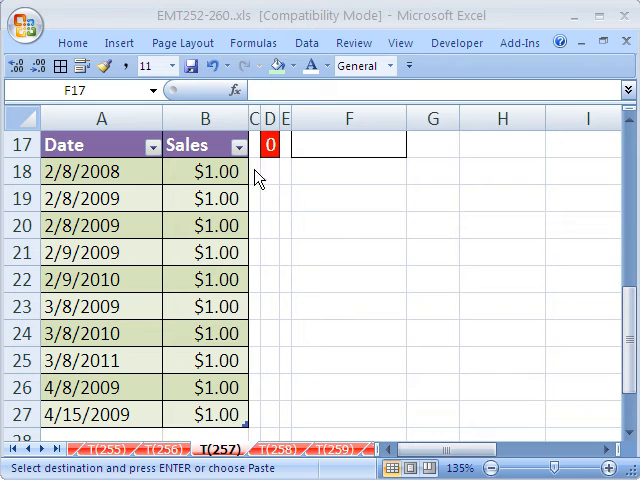
{"action": "mouse_move", "coordinate": [252, 350]}
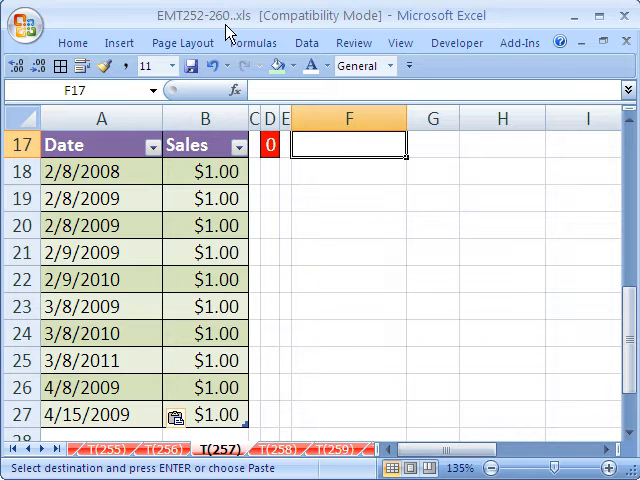
{"action": "mouse_move", "coordinate": [182, 252]}
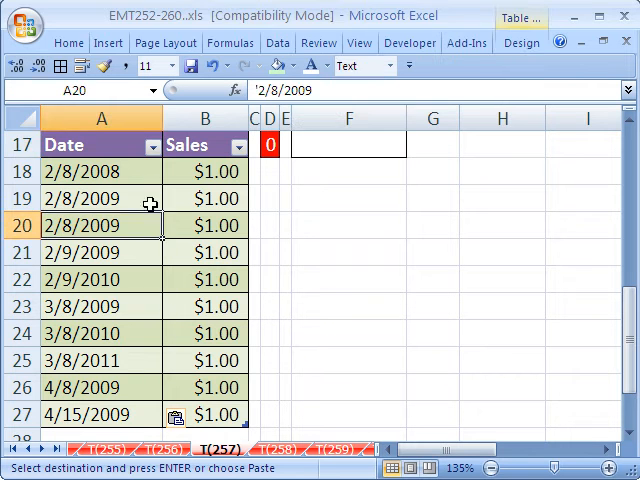
{"action": "mouse_move", "coordinate": [228, 204]}
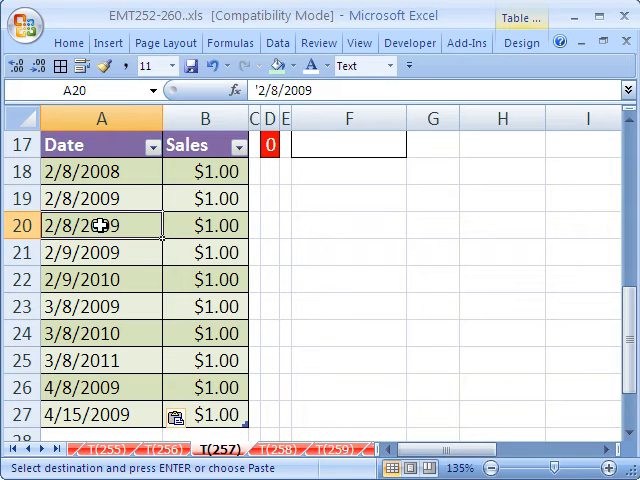
{"action": "mouse_move", "coordinate": [108, 44]}
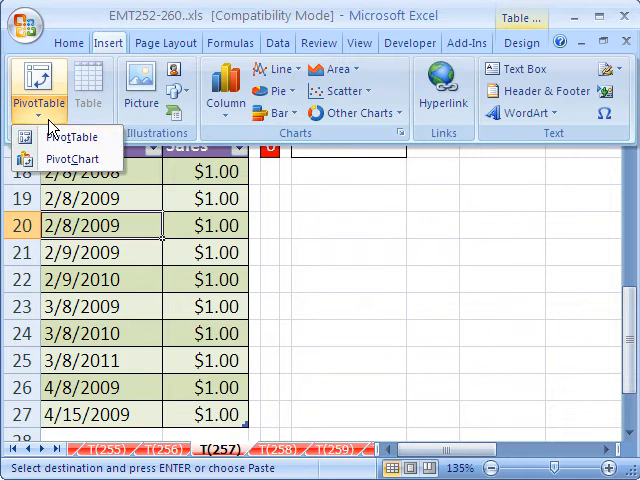
{"action": "mouse_move", "coordinate": [72, 136]}
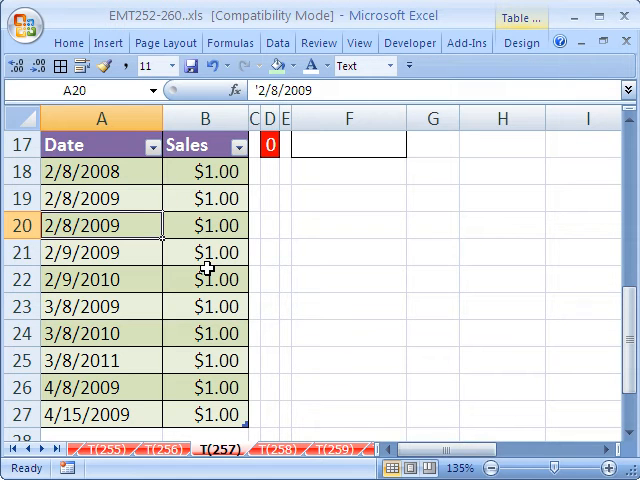
- Create a PivotTable on a new sheet with Date in Row Labels and Sum of Sales in Values
{"action": "left_click", "coordinate": [108, 44]}
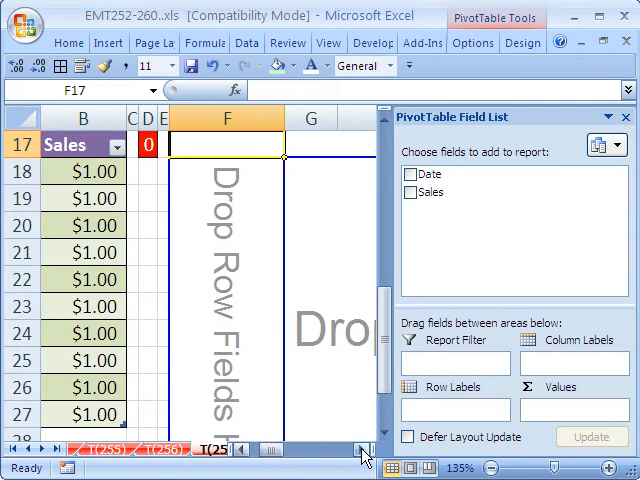
{"action": "scroll", "scroll_direction": "right", "scroll_amount": 3}
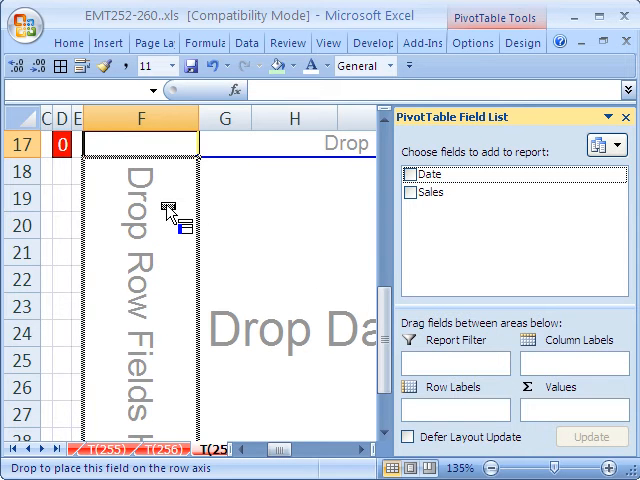
{"action": "left_click", "coordinate": [412, 172]}
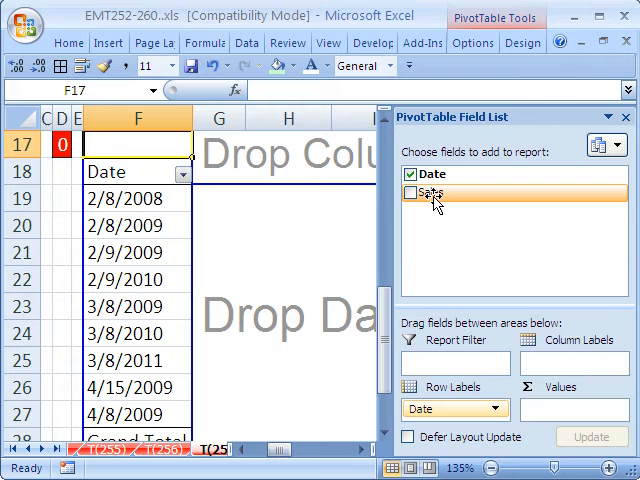
{"action": "left_click_drag", "start_coordinate": [430, 192], "coordinate": [552, 400]}
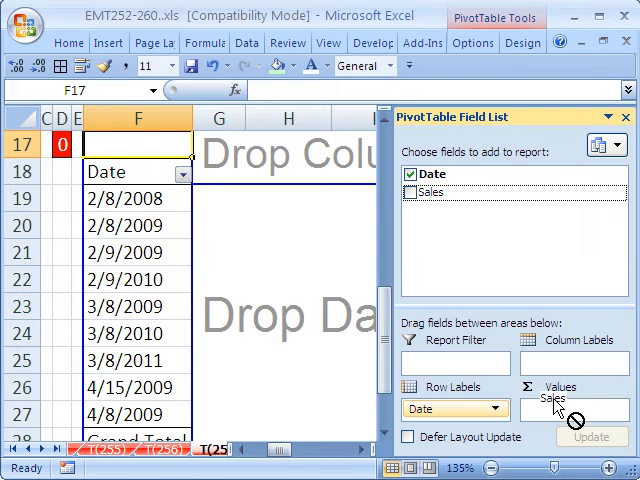
{"action": "left_click", "coordinate": [412, 192]}
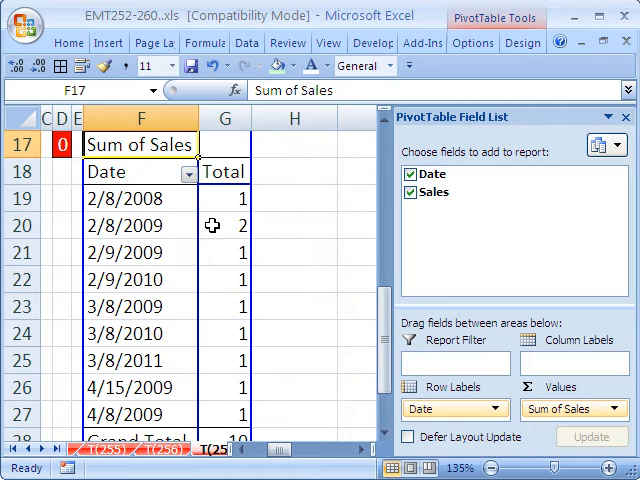
{"action": "mouse_move", "coordinate": [136, 210]}
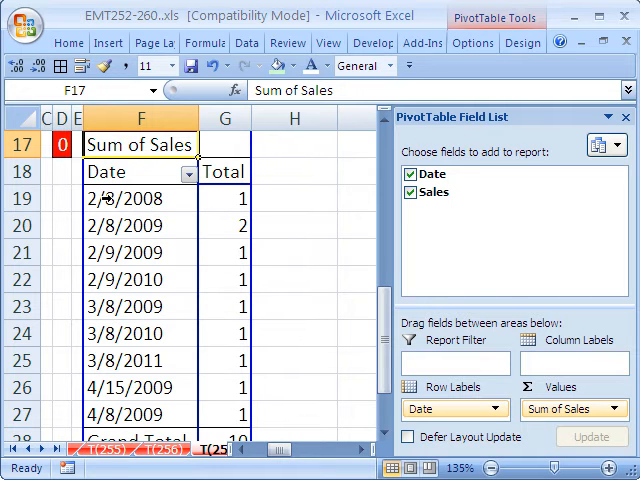
{"action": "right_click", "coordinate": [140, 198]}
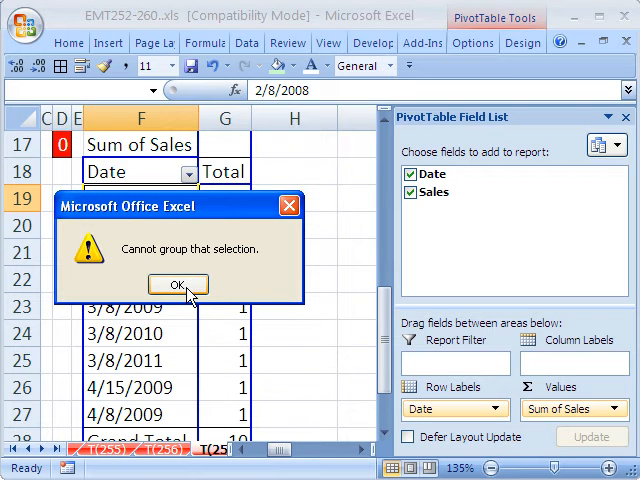
{"action": "left_click", "coordinate": [176, 284]}
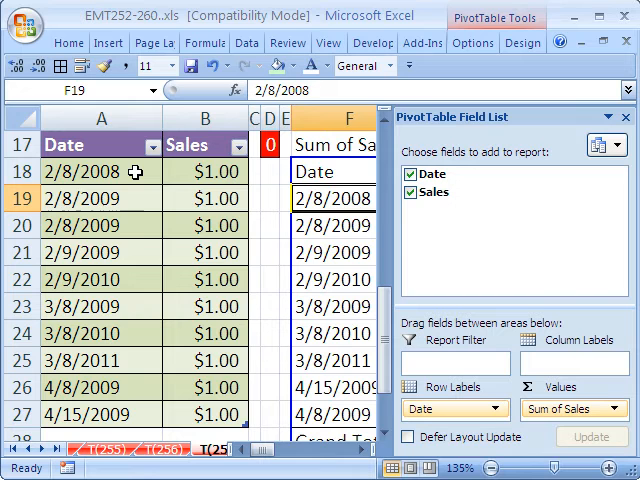
{"action": "mouse_move", "coordinate": [224, 198]}
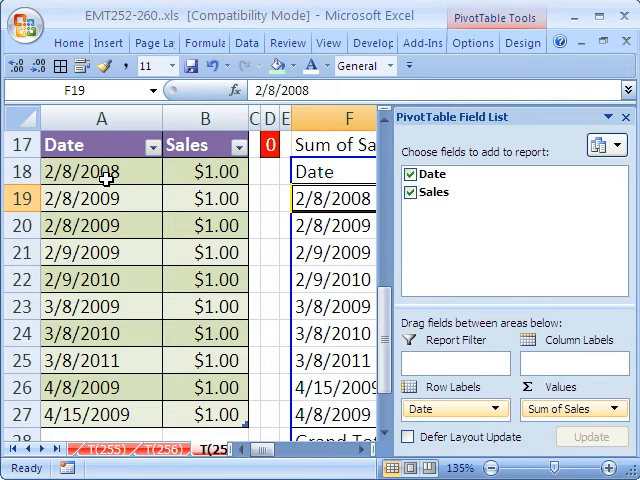
{"action": "mouse_move", "coordinate": [96, 410]}
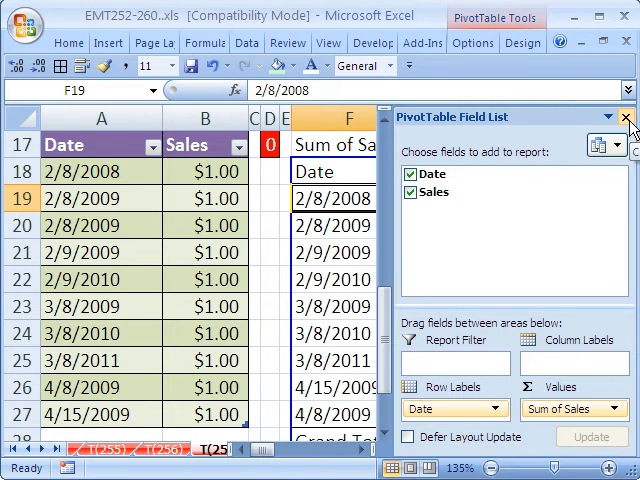
- Use Paste Special Add on the column A text dates so they become serial numbers like 39486
{"action": "left_click", "coordinate": [628, 116]}
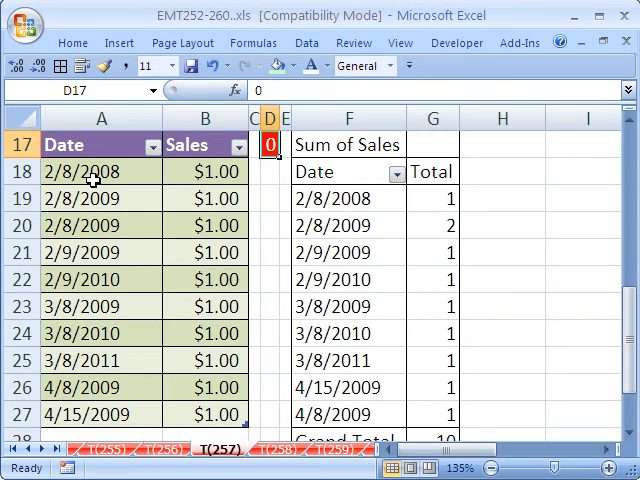
{"action": "mouse_move", "coordinate": [144, 224]}
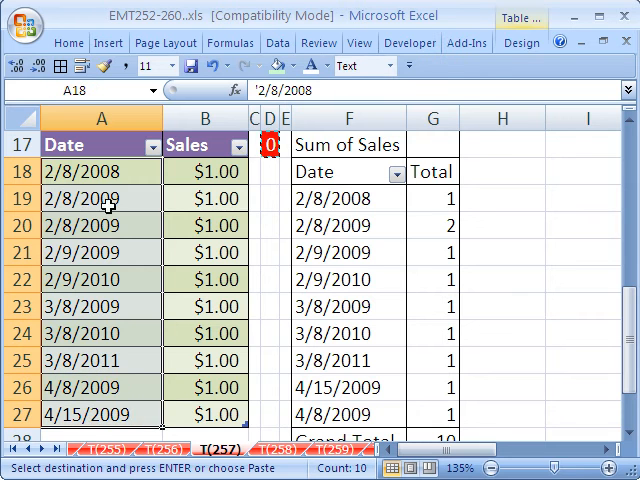
{"action": "right_click", "coordinate": [108, 198]}
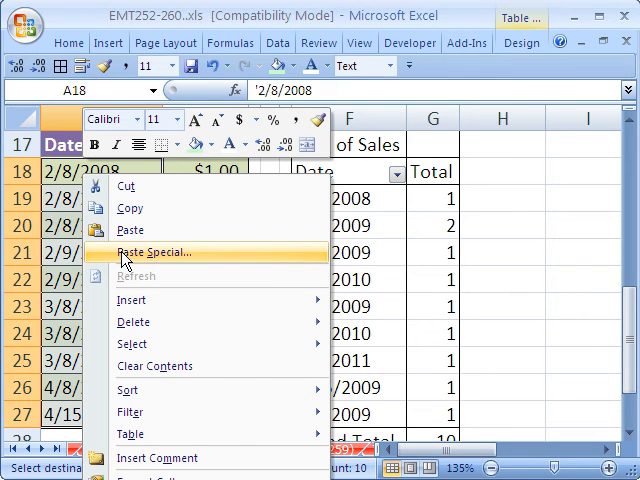
{"action": "left_click", "coordinate": [152, 252]}
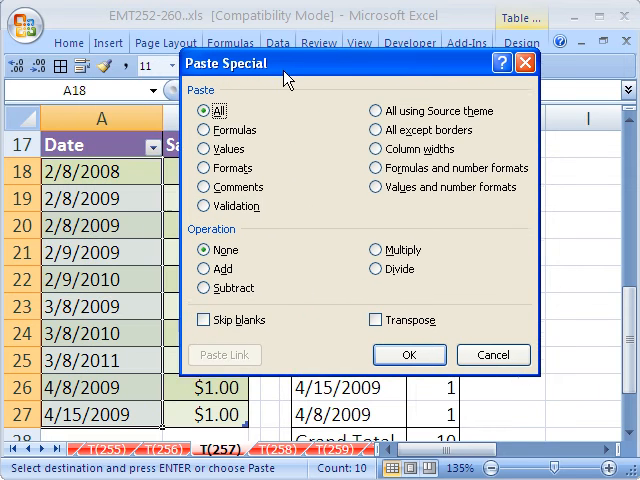
{"action": "left_click", "coordinate": [224, 268]}
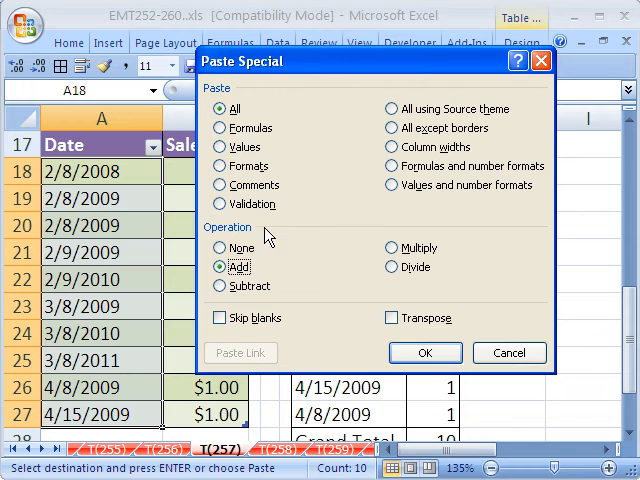
{"action": "left_click", "coordinate": [424, 352]}
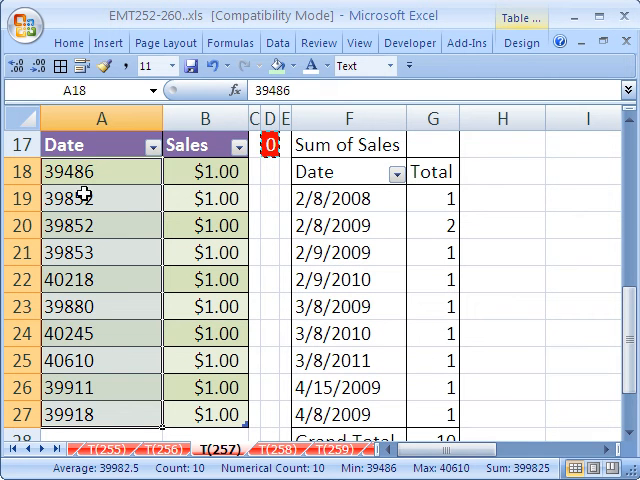
- Format the selected date cells with the Date category so they show as 2/8/2008
{"action": "left_click", "coordinate": [100, 172]}
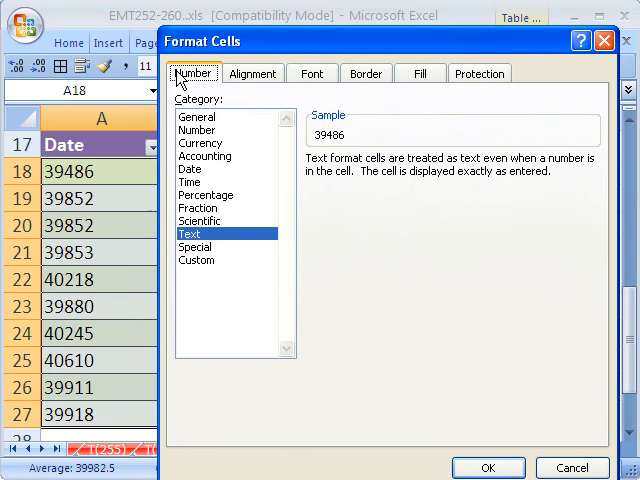
{"action": "left_click", "coordinate": [190, 168]}
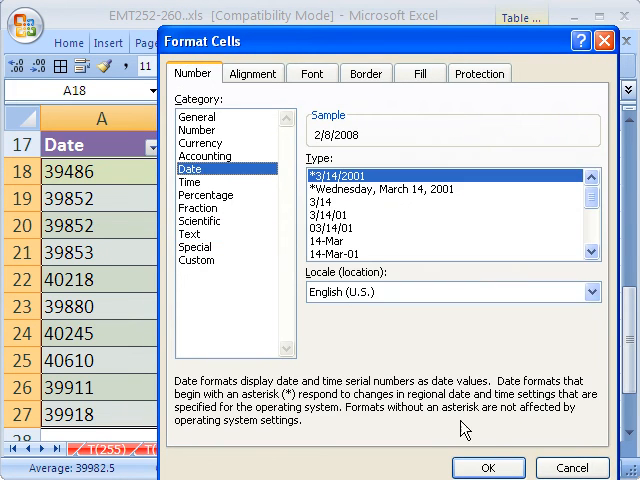
{"action": "left_click", "coordinate": [488, 468]}
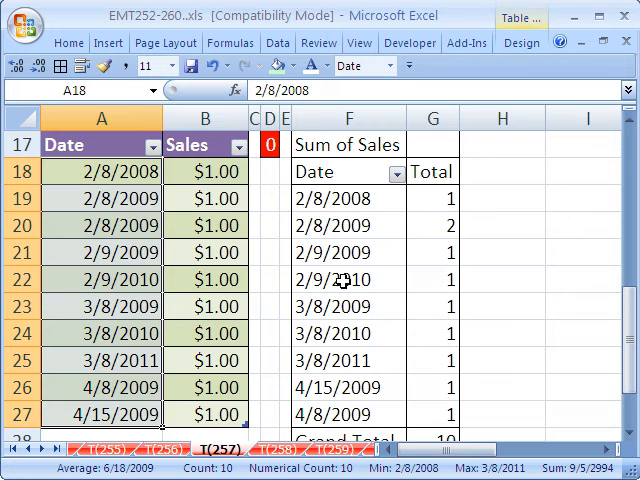
- Attempt to group the pivot dates twice and dismiss the 'Cannot group' warnings
{"action": "left_click", "coordinate": [348, 198]}
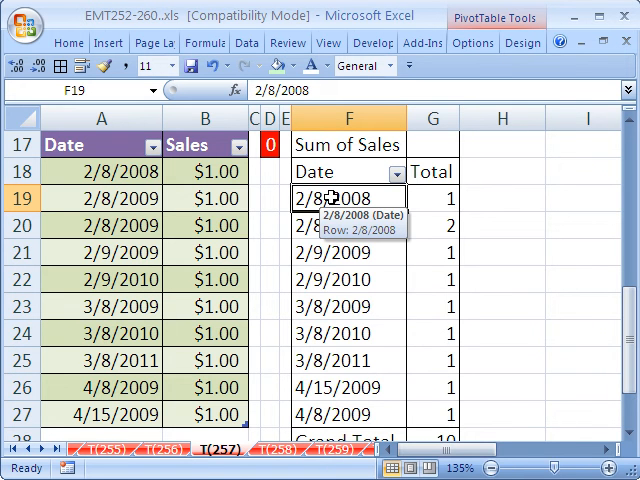
{"action": "right_click", "coordinate": [348, 196]}
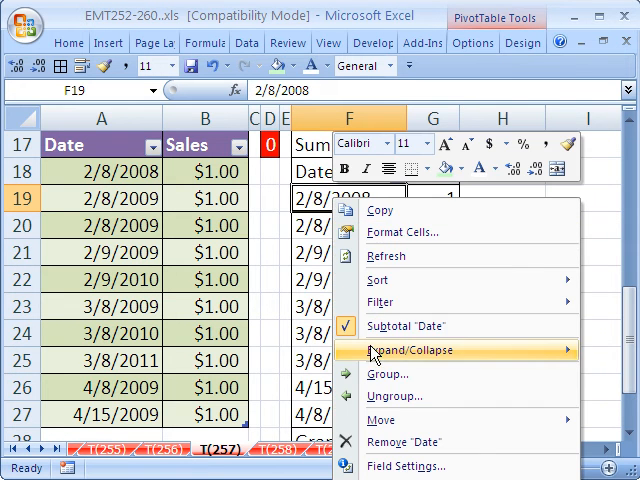
{"action": "left_click", "coordinate": [388, 374]}
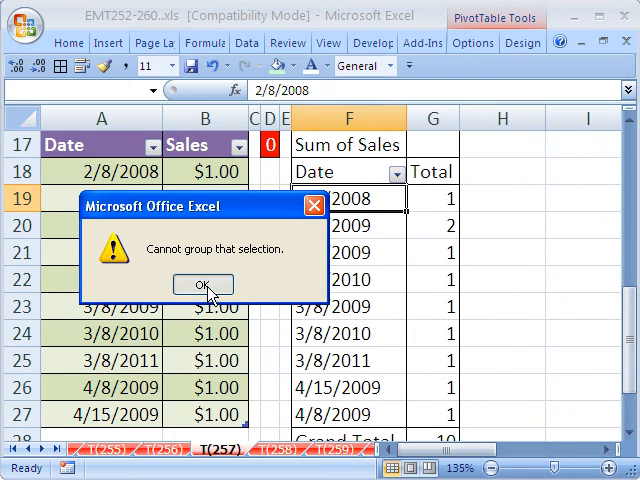
{"action": "left_click", "coordinate": [202, 284]}
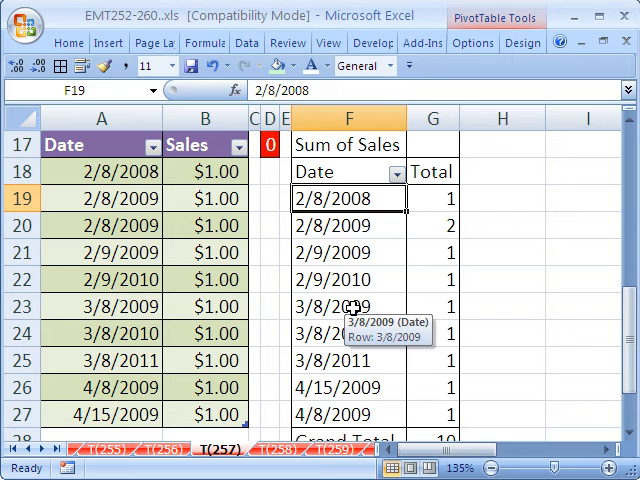
{"action": "right_click", "coordinate": [330, 224]}
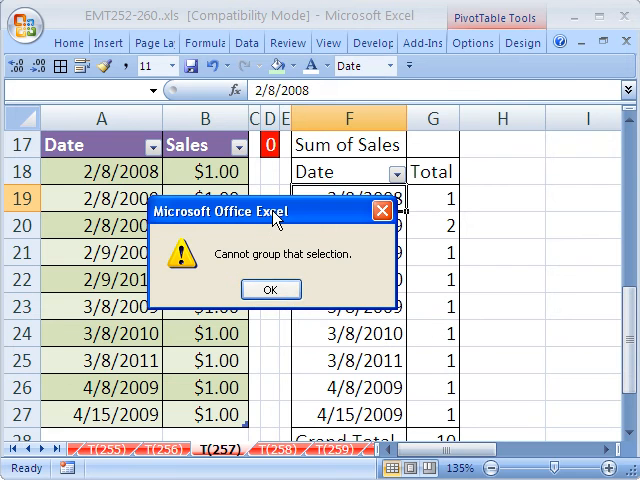
{"action": "left_click", "coordinate": [270, 288]}
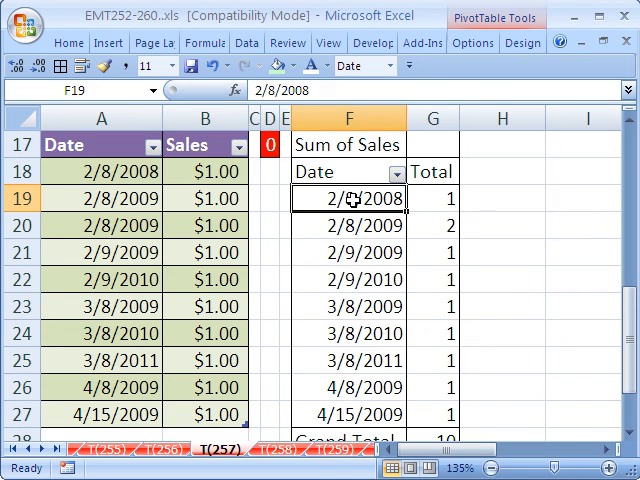
{"action": "mouse_move", "coordinate": [348, 198]}
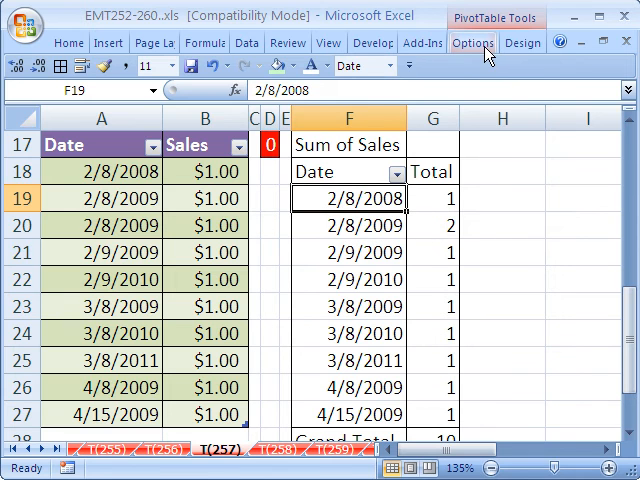
- Refresh the PivotTable from PivotTable Tools Options so its Date rows become real dates
{"action": "left_click", "coordinate": [472, 44]}
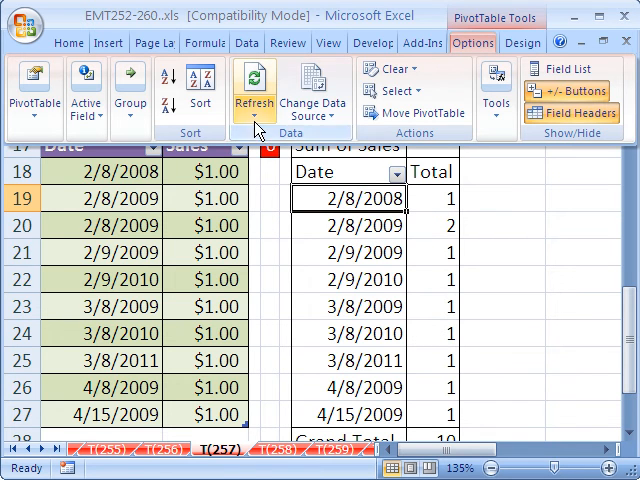
{"action": "left_click", "coordinate": [254, 90]}
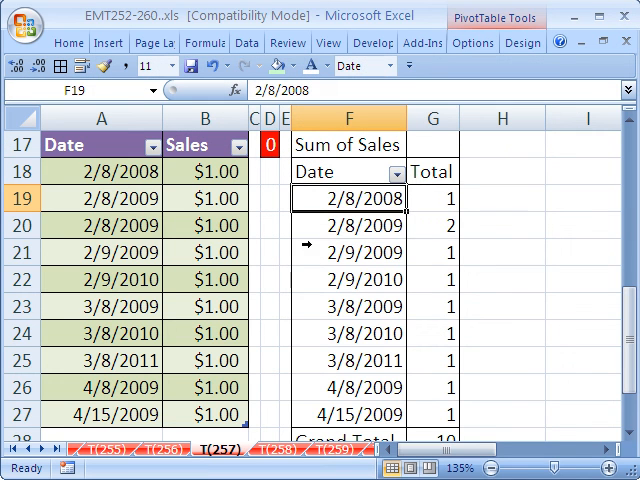
{"action": "right_click", "coordinate": [348, 244]}
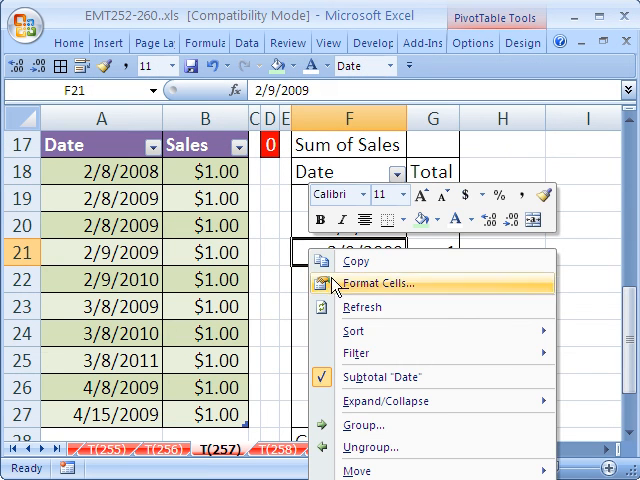
- Group the pivot dates by Days and Years instead of Months, giving 2008–2011 with day rows like 8-Feb
{"action": "left_click", "coordinate": [364, 424]}
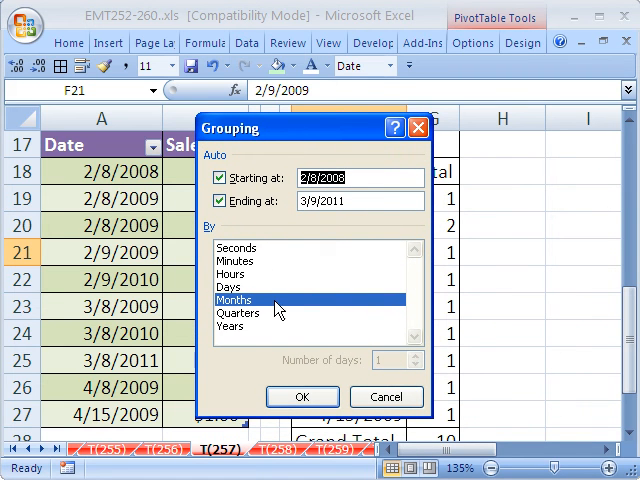
{"action": "mouse_move", "coordinate": [168, 388]}
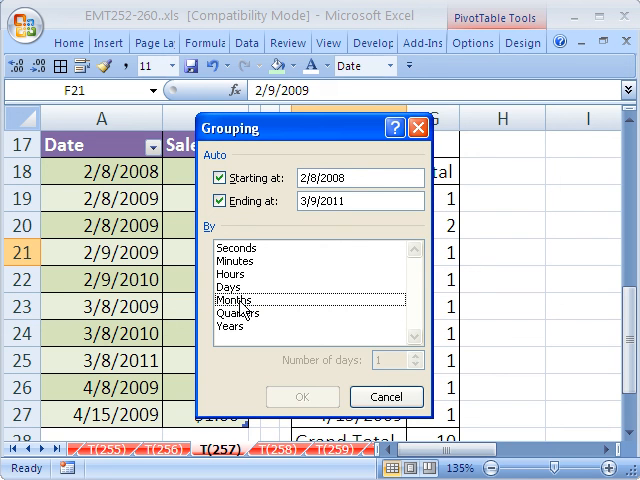
{"action": "left_click", "coordinate": [232, 288]}
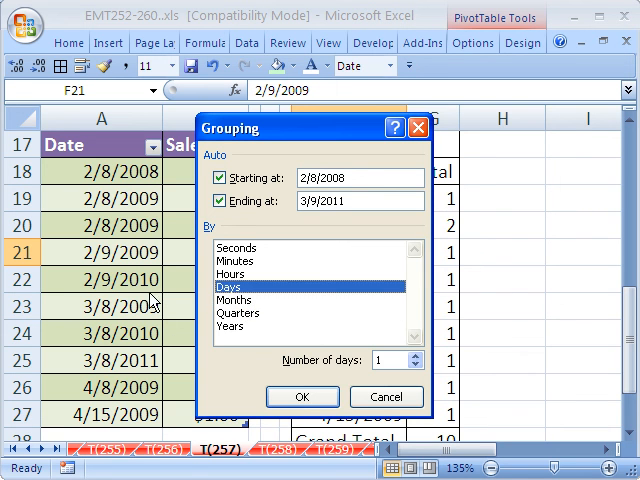
{"action": "left_click", "coordinate": [232, 324]}
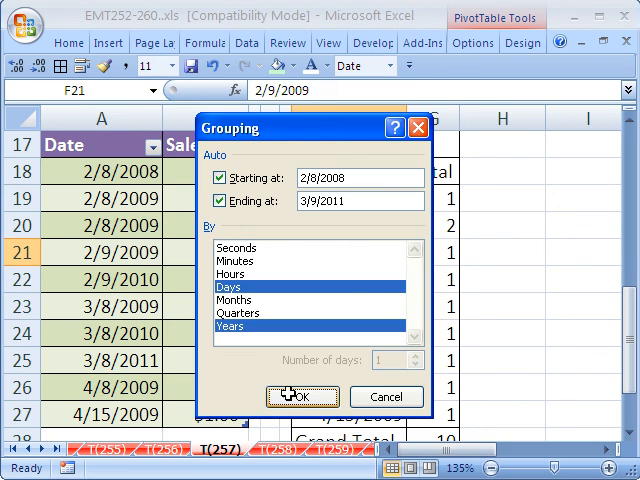
{"action": "left_click", "coordinate": [304, 396]}
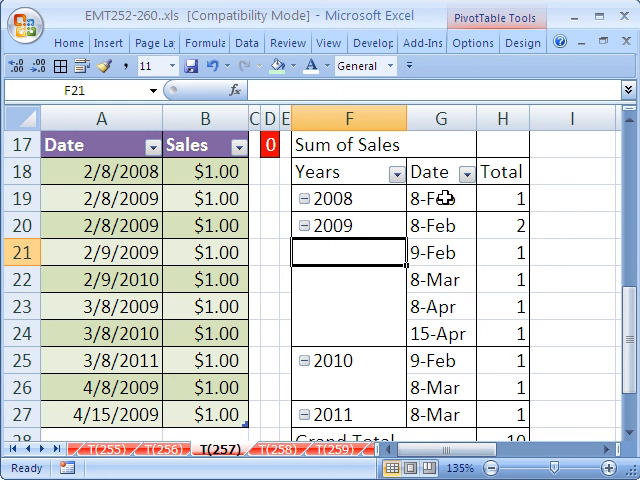
{"action": "scroll", "scroll_direction": "down", "scroll_amount": 3}
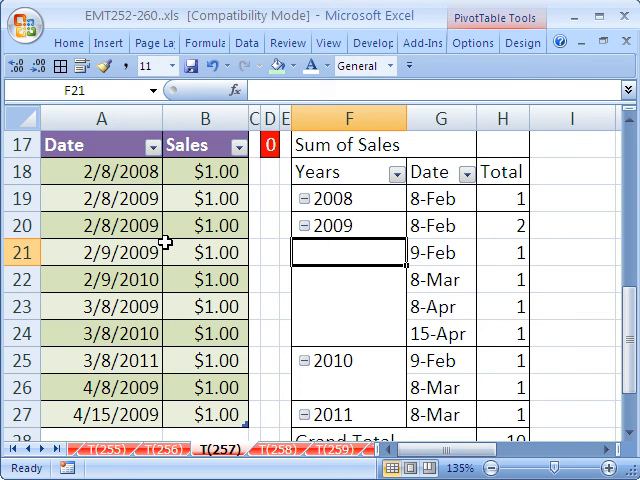
{"action": "mouse_move", "coordinate": [332, 360]}
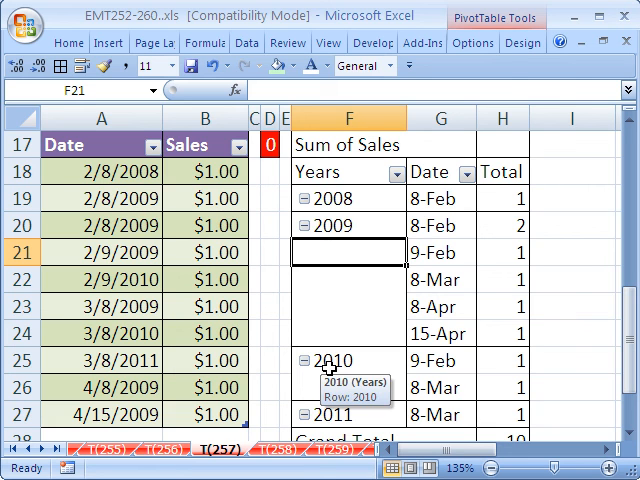